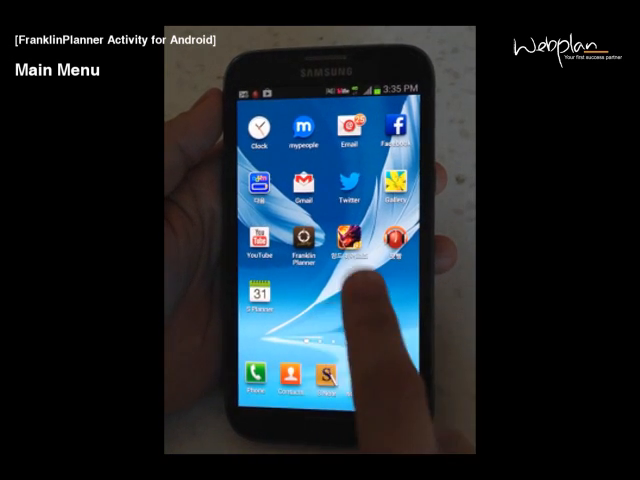
- Launch Franklin Planner, view the Master Task list, then the Today Note page
click(298, 244)
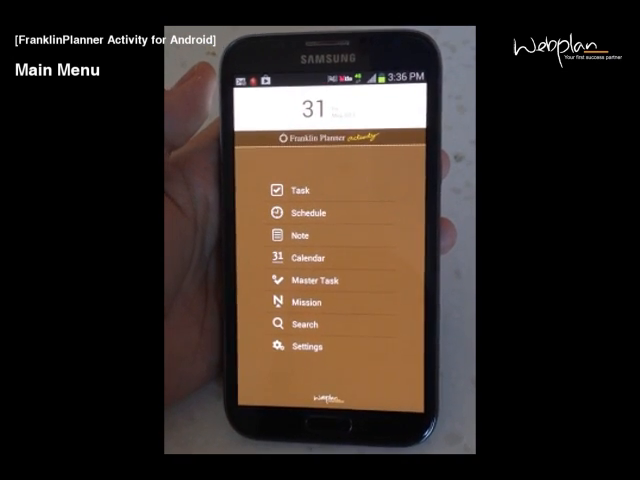
click(310, 280)
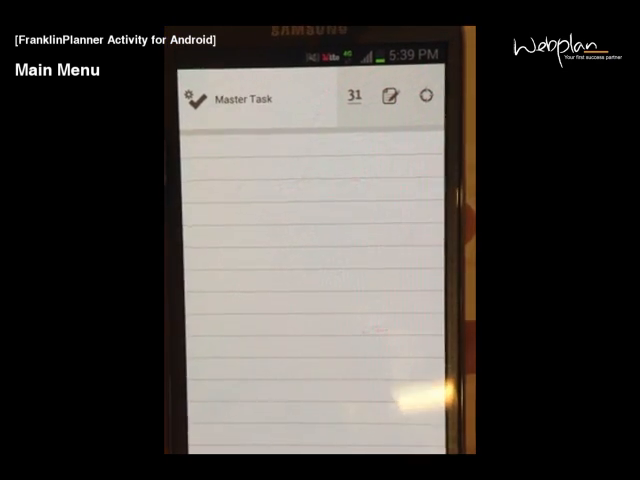
click(352, 96)
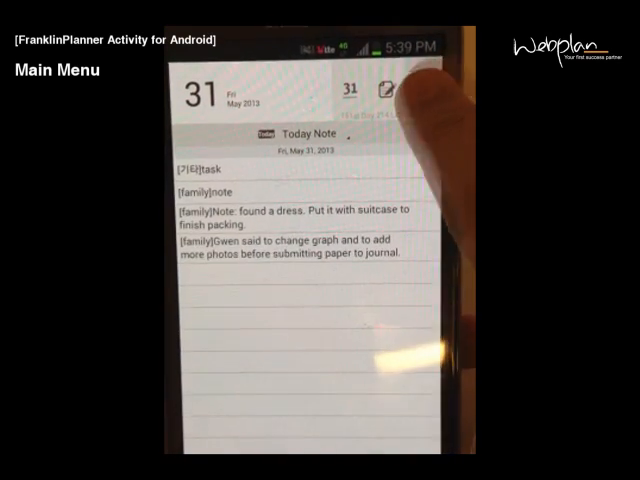
click(390, 88)
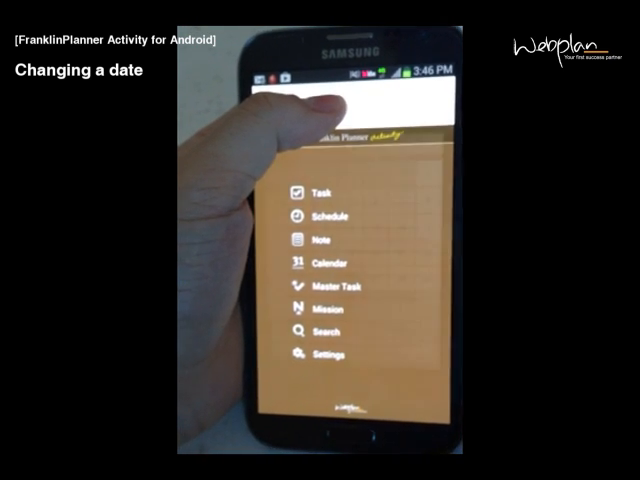
- From the note page, pick a new day in the date chooser and apply it
click(324, 260)
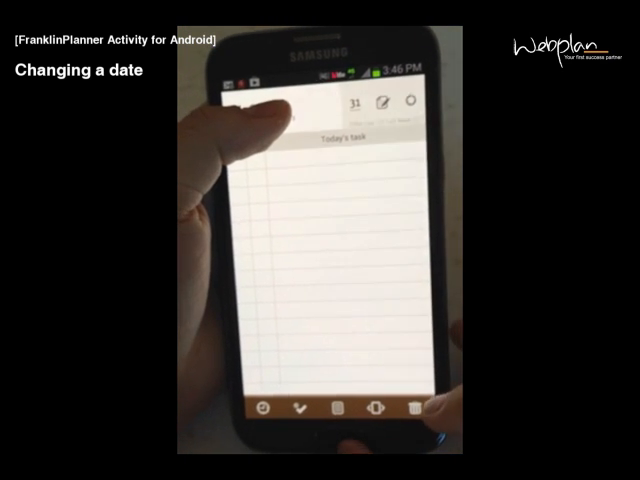
click(356, 104)
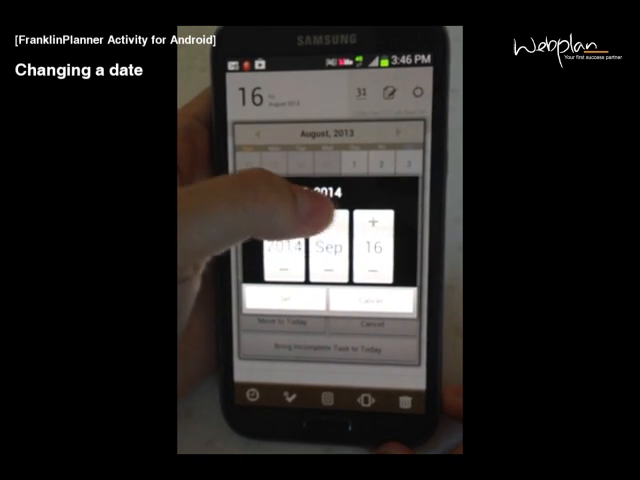
click(376, 214)
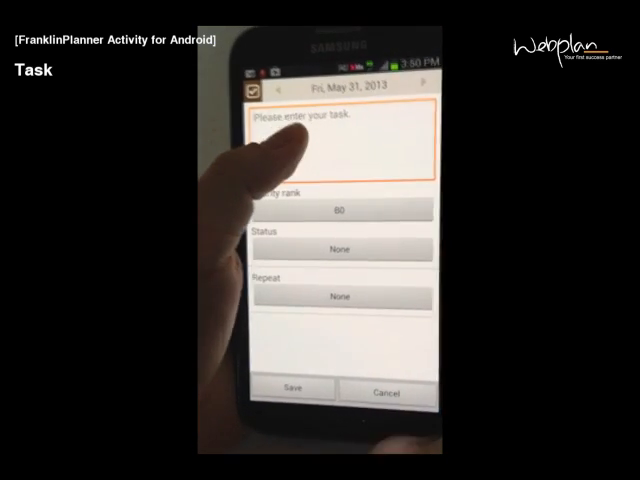
- Enter the task description and give it priority B0 and status In progress
click(344, 140)
text(task)
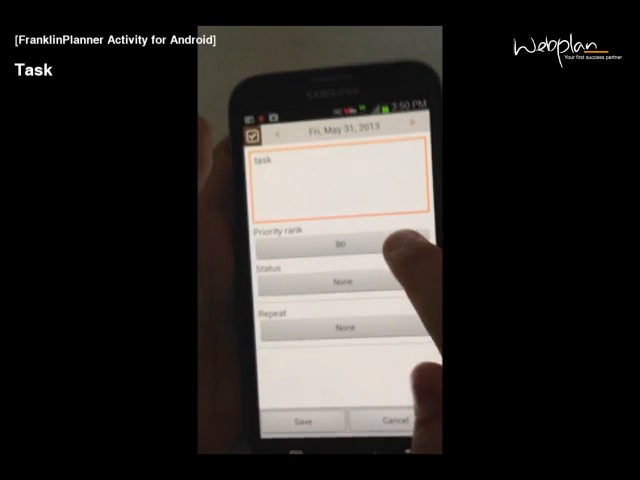
click(346, 244)
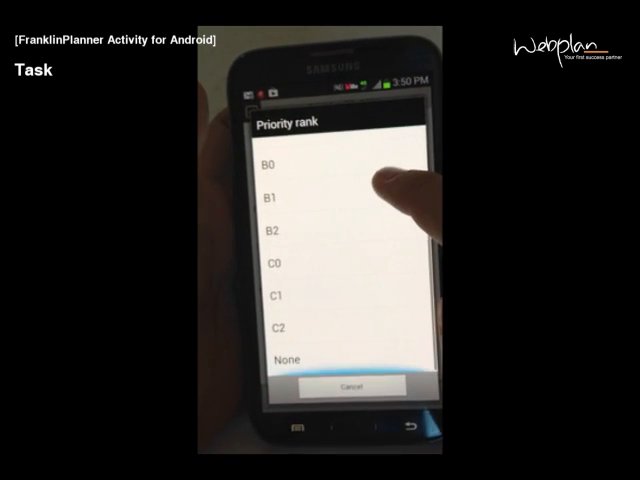
click(280, 164)
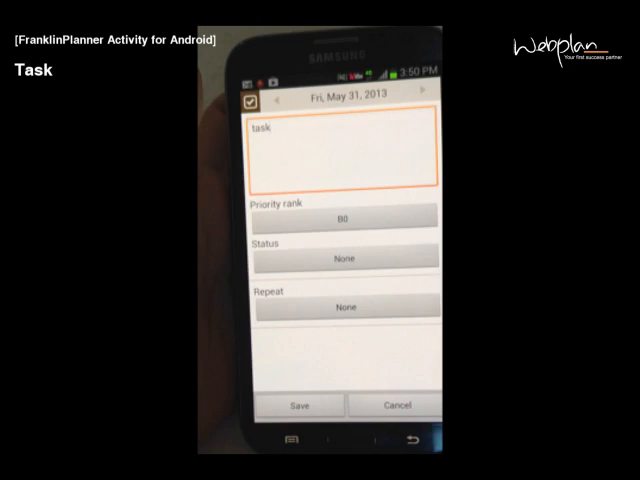
click(344, 256)
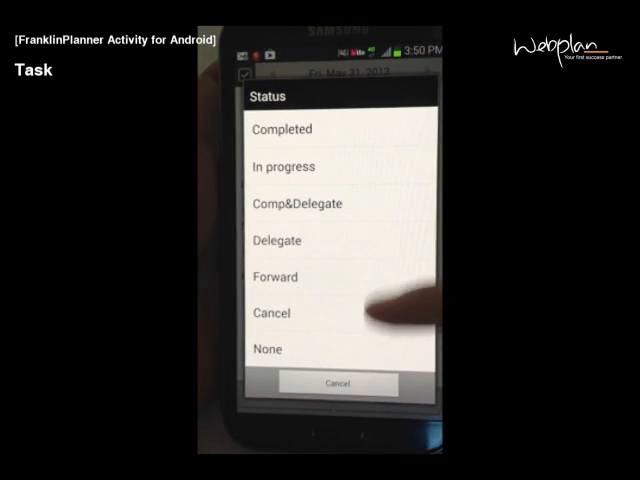
click(284, 166)
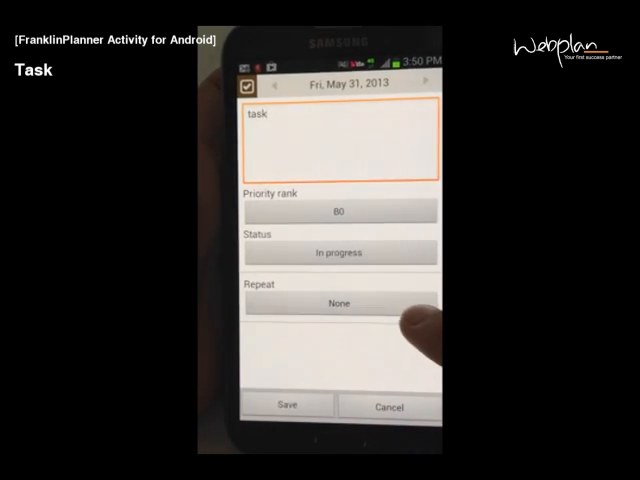
- Set the task to repeat weekly on Friday and save it
click(340, 304)
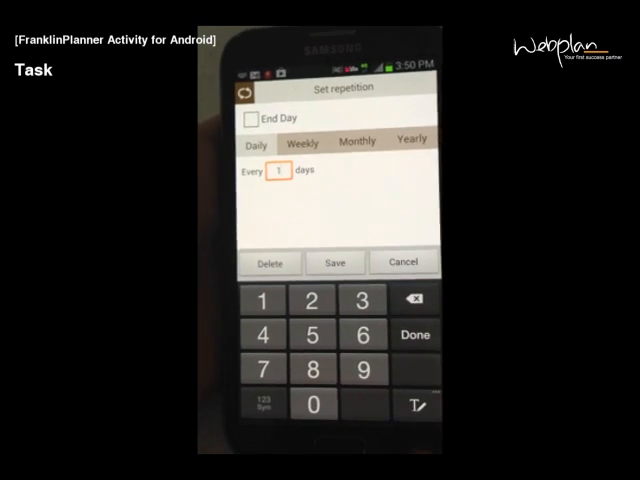
click(302, 144)
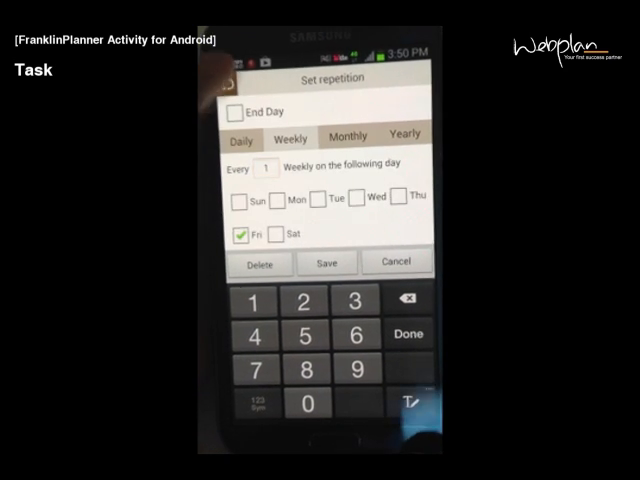
click(348, 136)
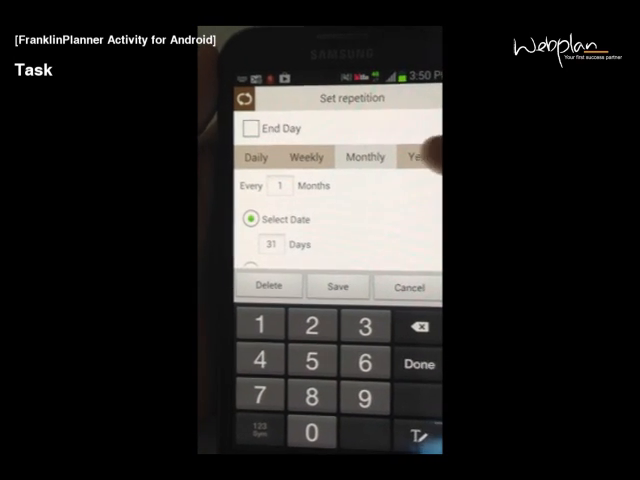
click(304, 156)
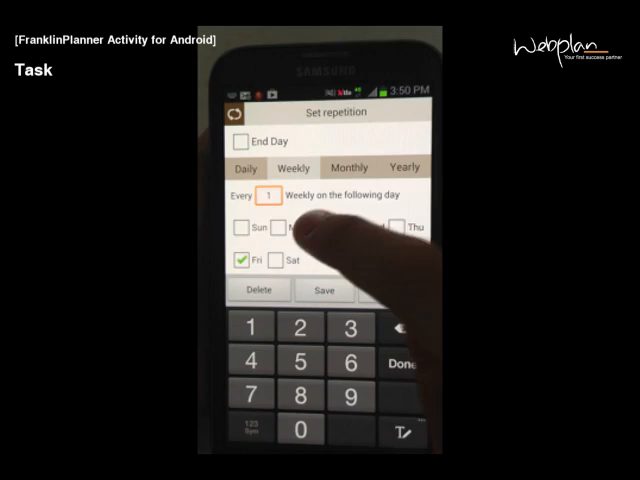
click(320, 228)
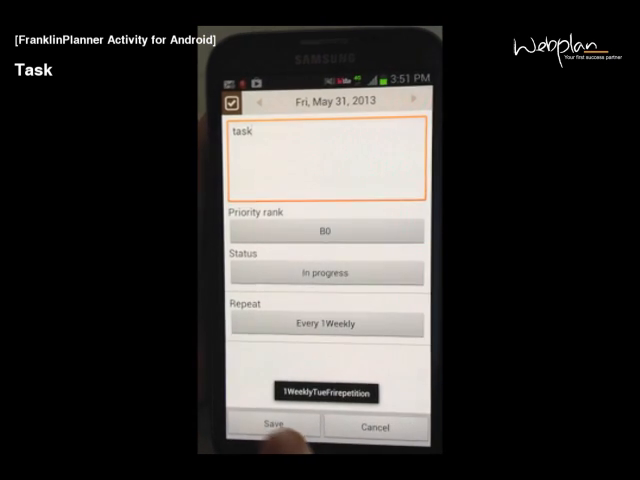
click(268, 428)
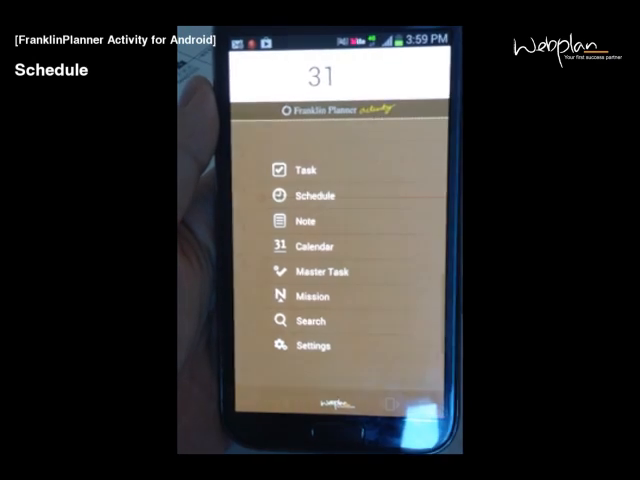
- Start a new schedule entry and set it to repeat weekly on Tuesday and Friday
click(316, 196)
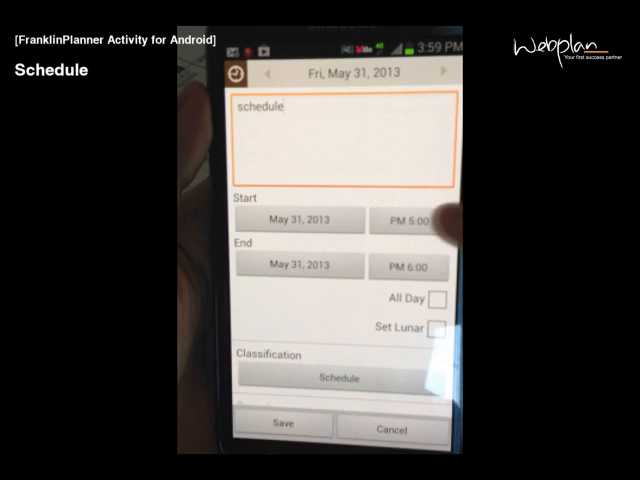
scroll(down, 3)
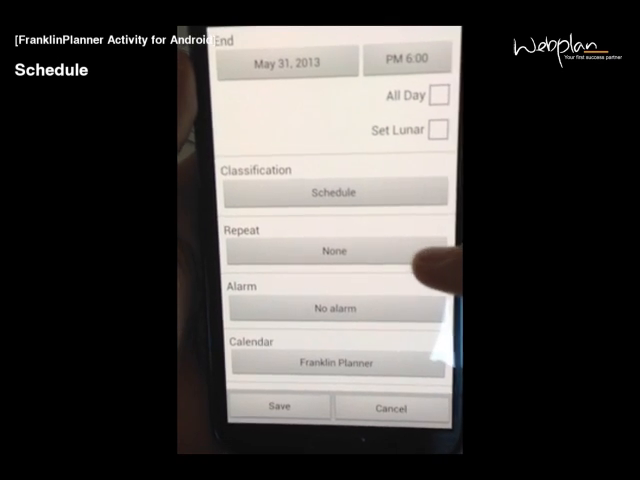
click(336, 250)
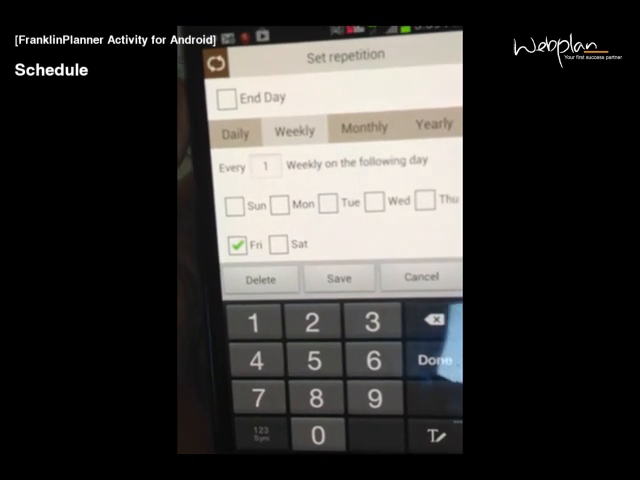
click(364, 124)
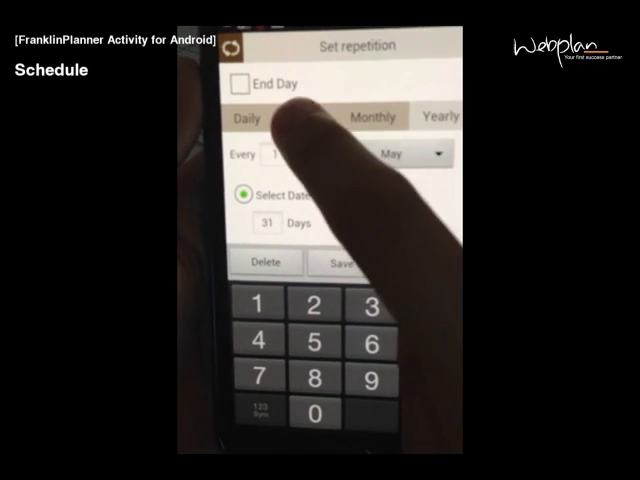
click(294, 122)
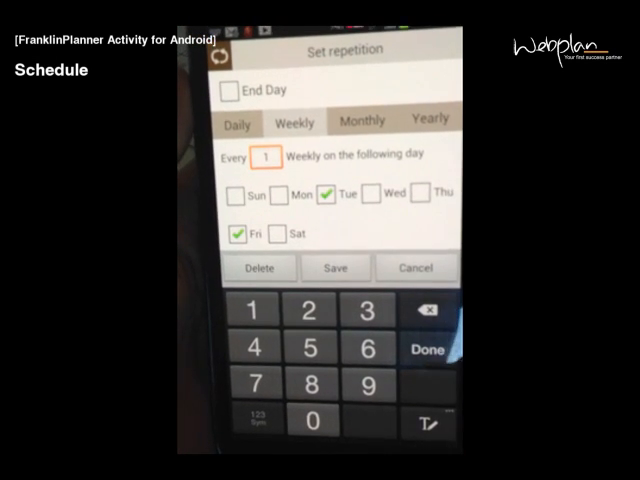
click(336, 268)
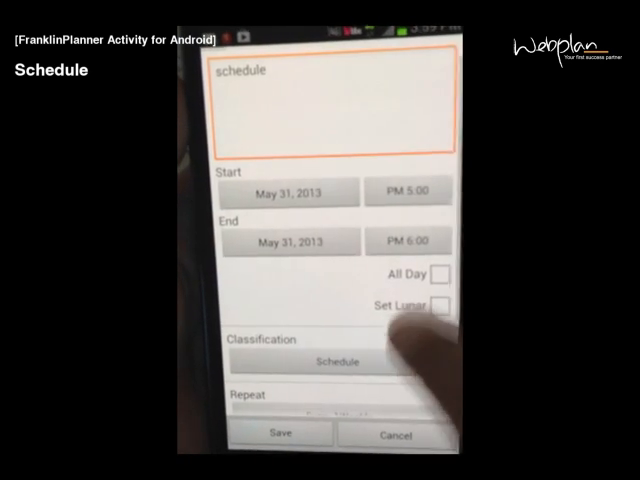
- Keep the schedule in the Franklin Planner calendar and confirm
click(320, 360)
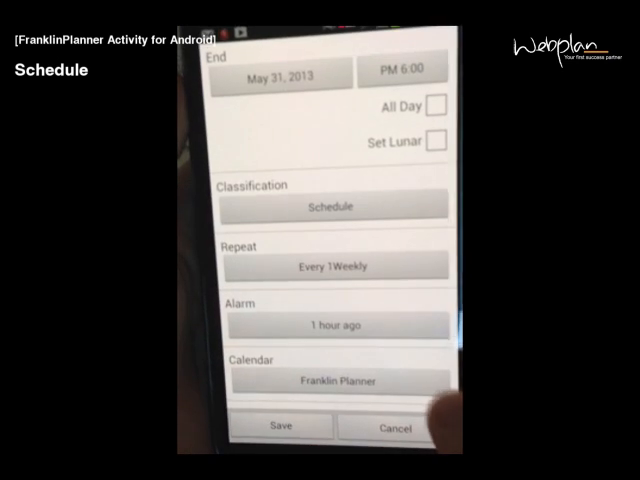
click(332, 380)
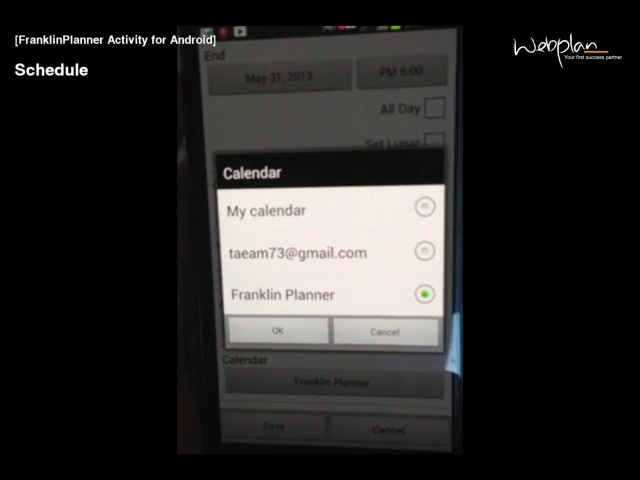
click(278, 332)
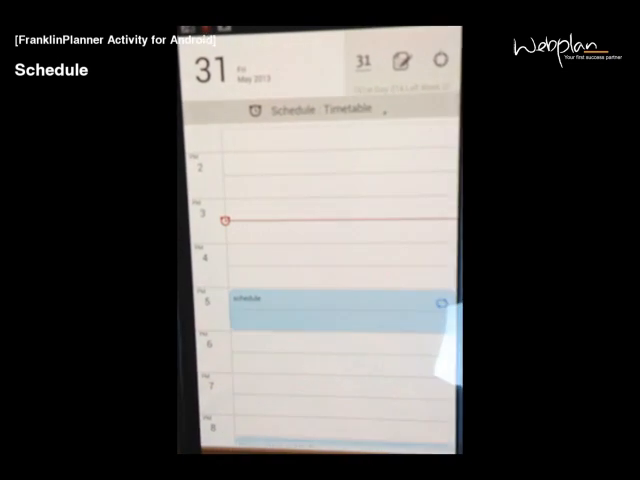
- View the saved schedule on the May 31 day timetable and return to the main menu
click(356, 108)
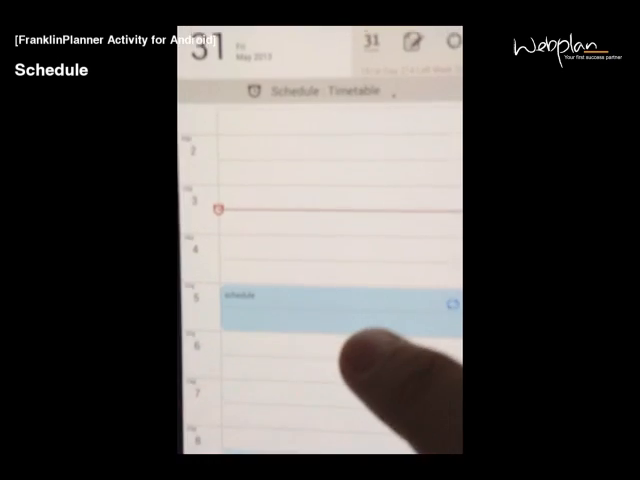
click(330, 300)
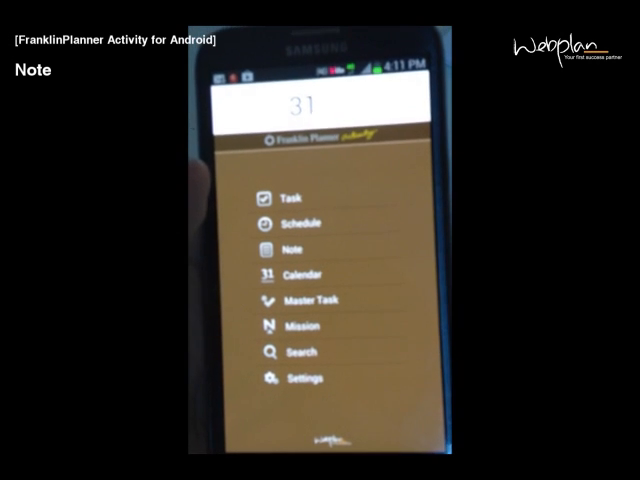
- List the notes grouped by category, then bring up Category Management
click(296, 250)
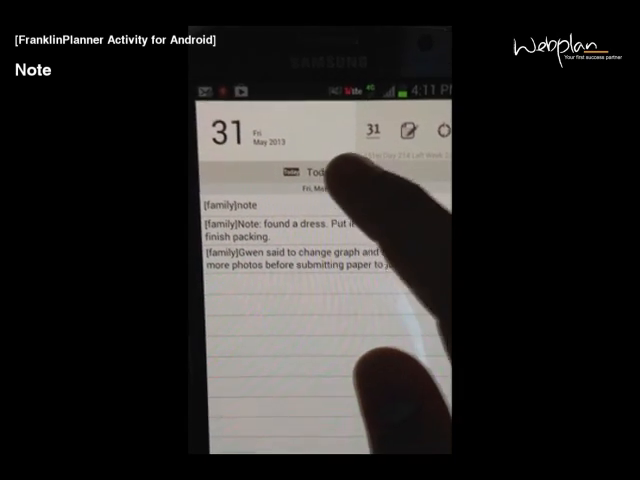
click(320, 172)
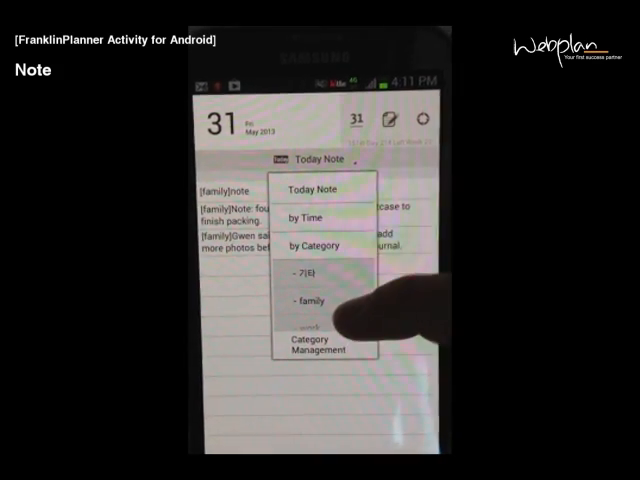
click(312, 246)
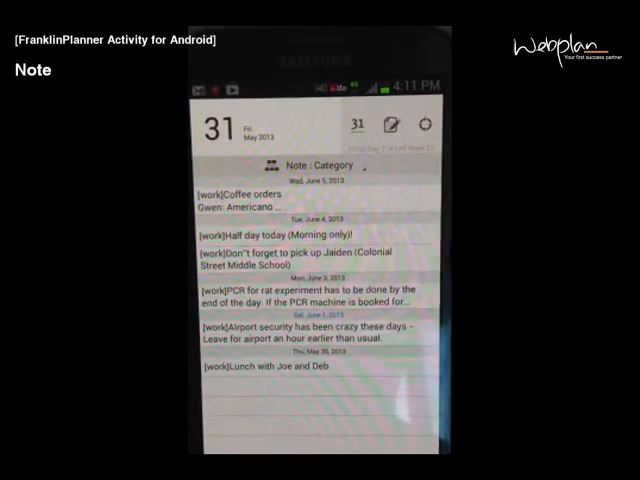
click(304, 180)
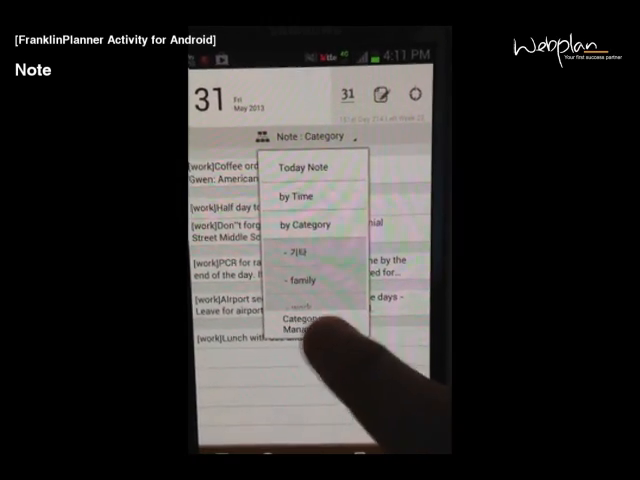
click(302, 324)
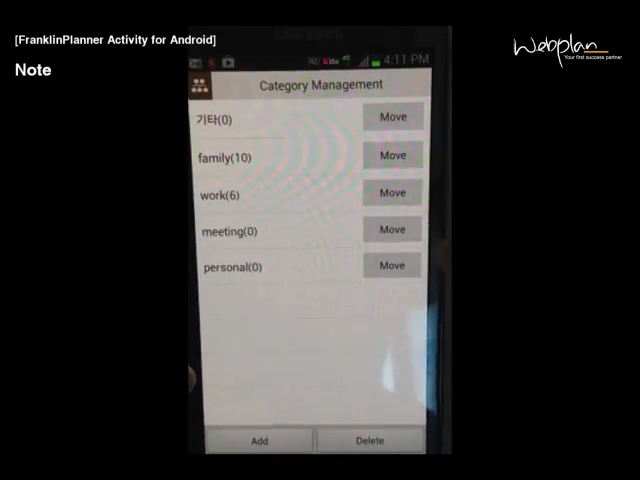
- Add a new note category named 'm' and return to the main menu
click(258, 440)
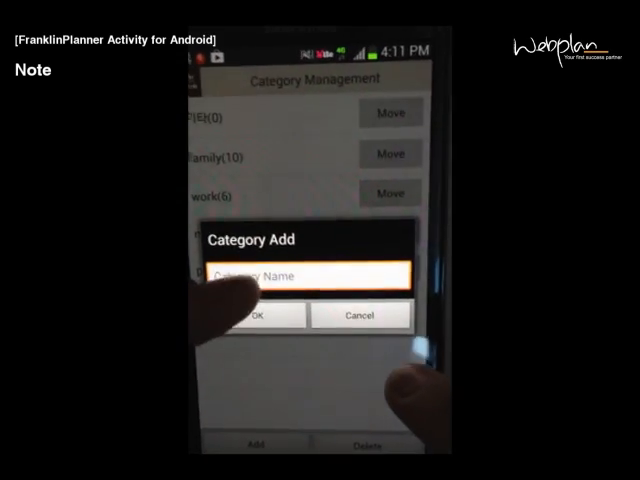
text(m)
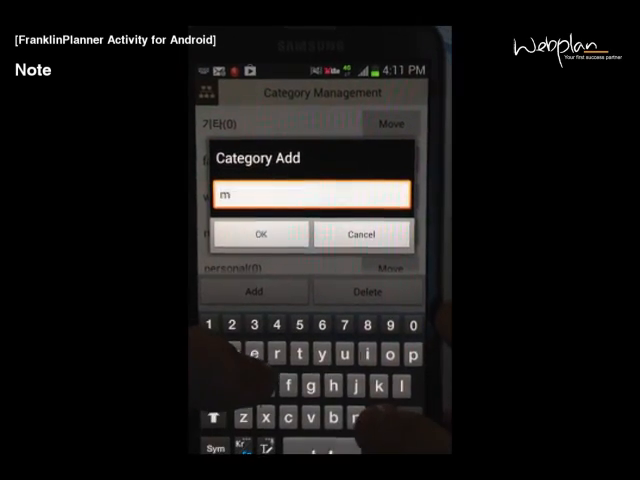
click(260, 232)
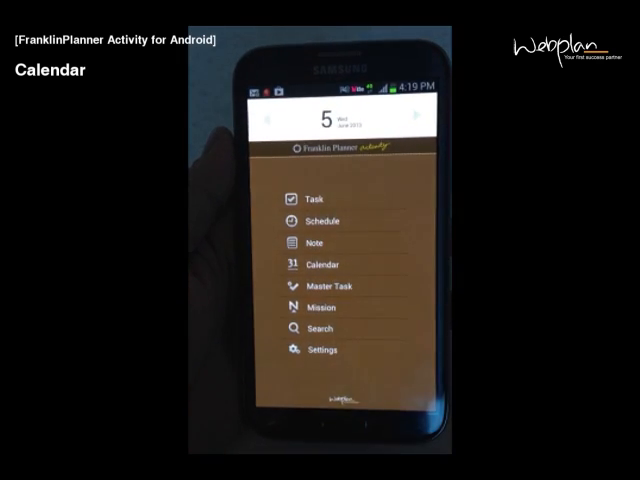
- View the month calendar as a day list and start then discard a June 6 schedule
click(322, 264)
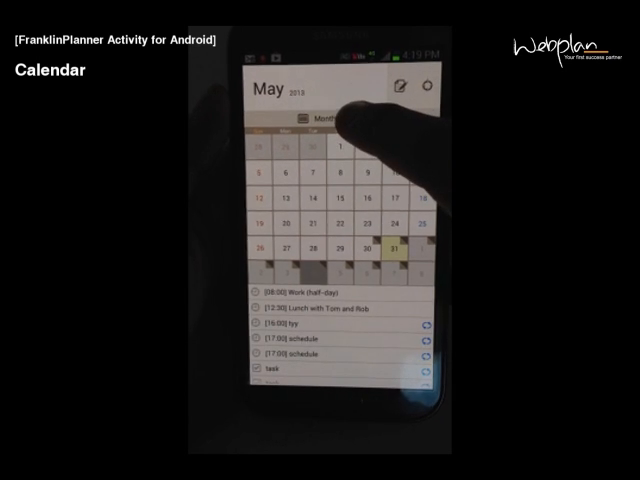
click(330, 116)
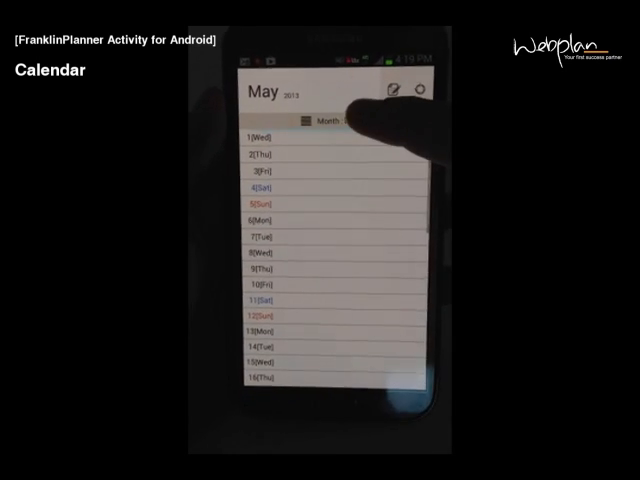
click(340, 120)
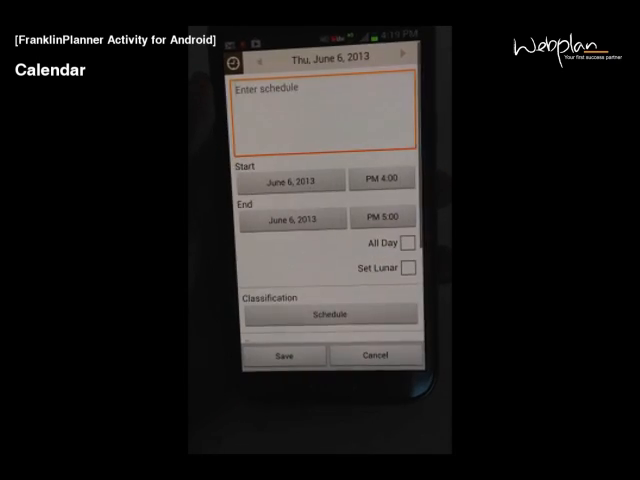
click(372, 356)
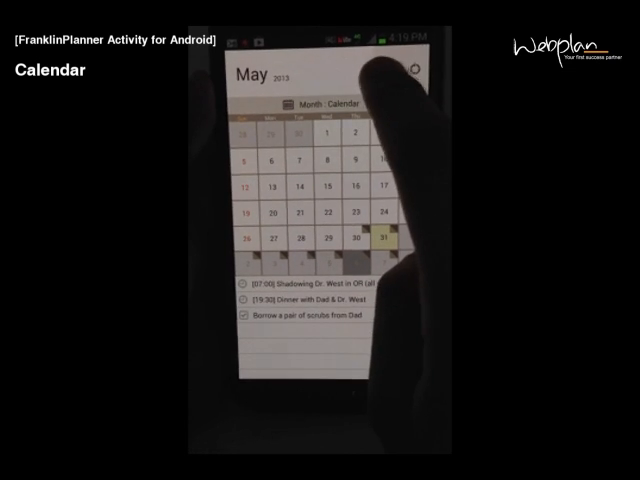
- Start and cancel another June 6 schedule, then bring up that day's options
click(388, 236)
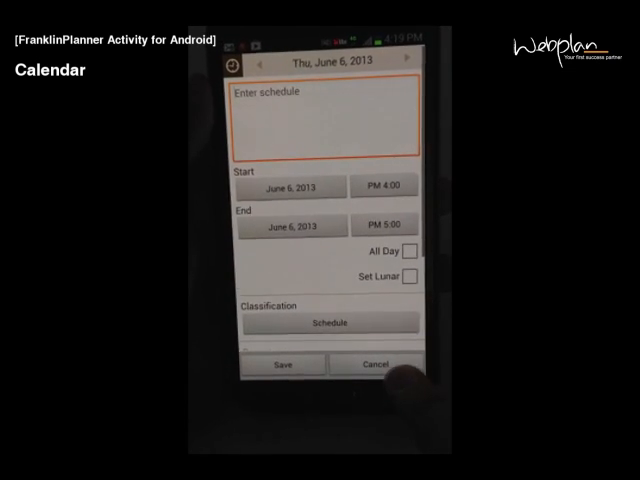
click(374, 364)
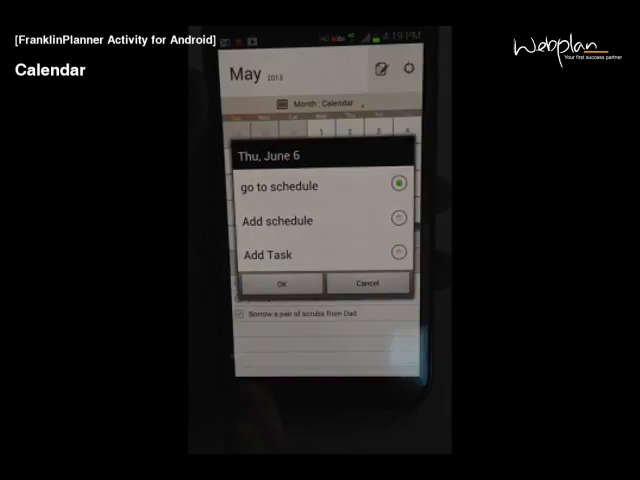
click(288, 284)
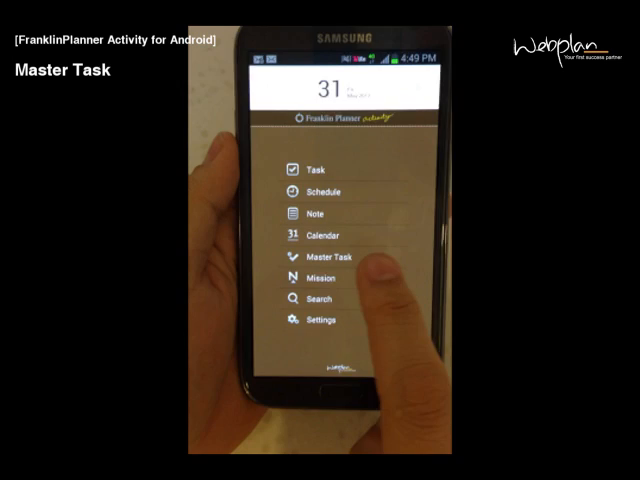
- Open Master Task and begin a new master task entry
click(324, 256)
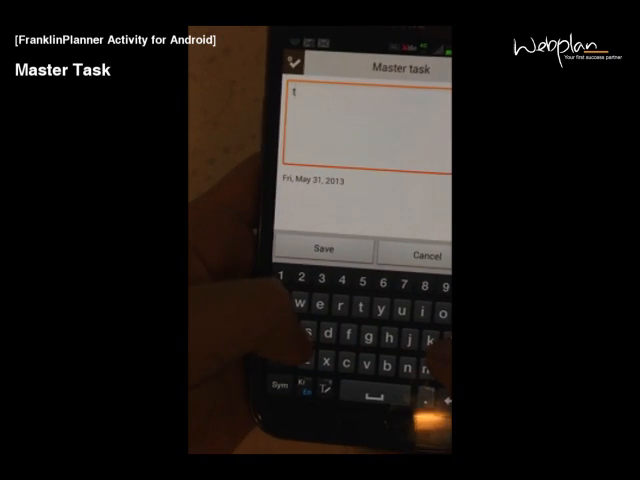
click(324, 250)
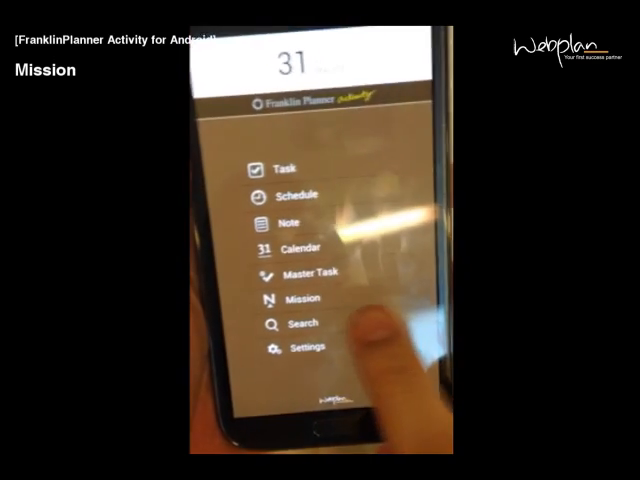
click(300, 296)
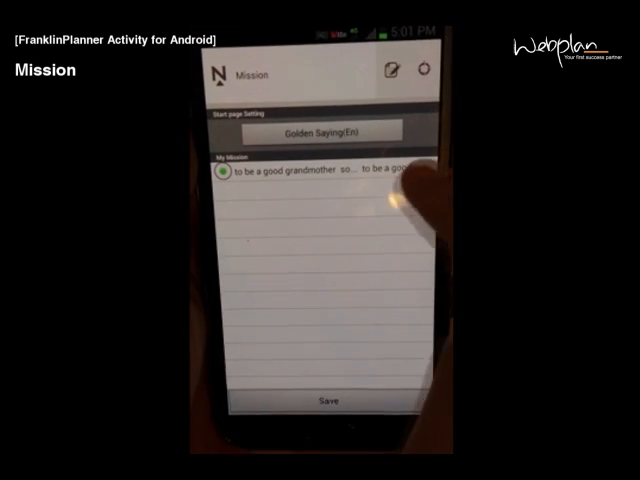
click(310, 172)
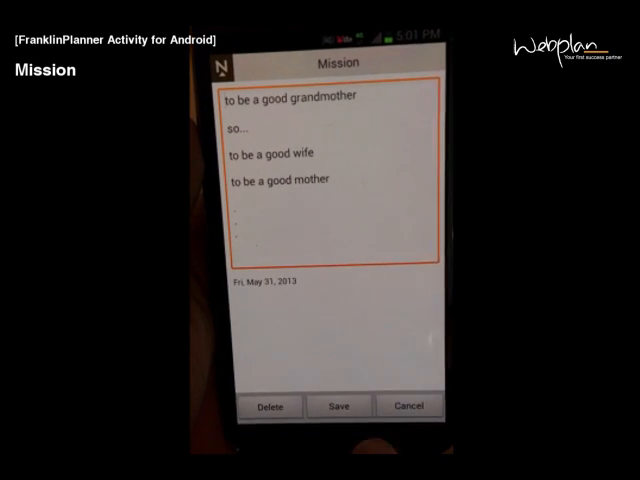
click(338, 406)
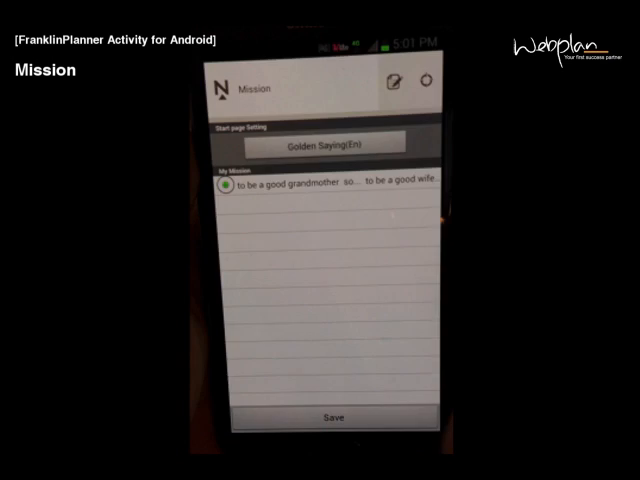
click(318, 140)
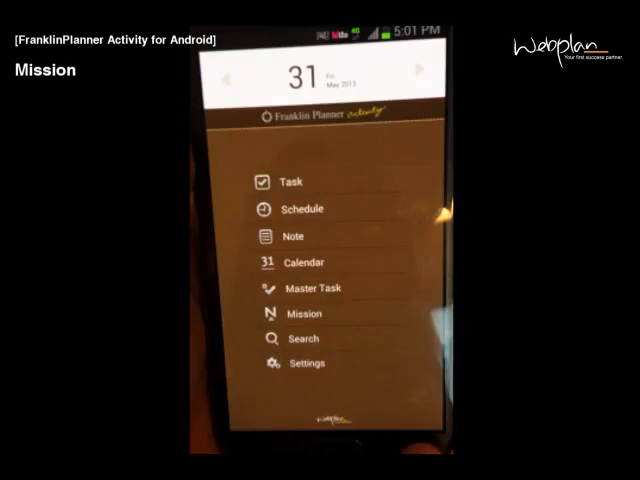
click(300, 312)
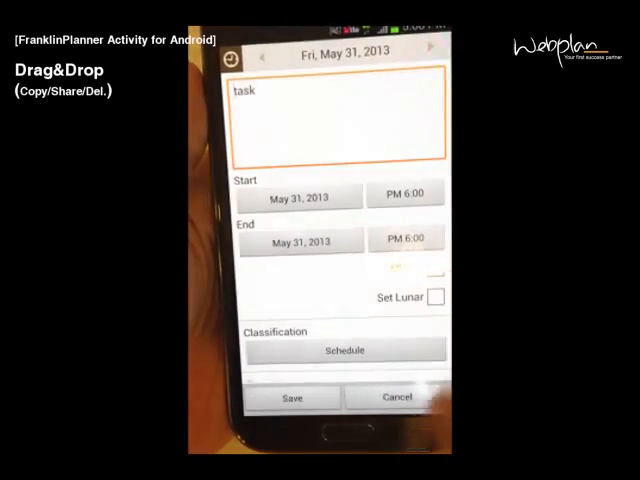
- Delete the 'task' schedule item from May 31 and confirm Yes
click(292, 396)
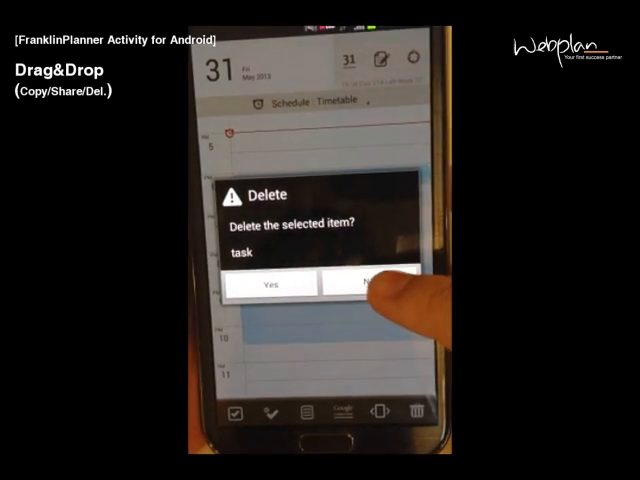
click(378, 284)
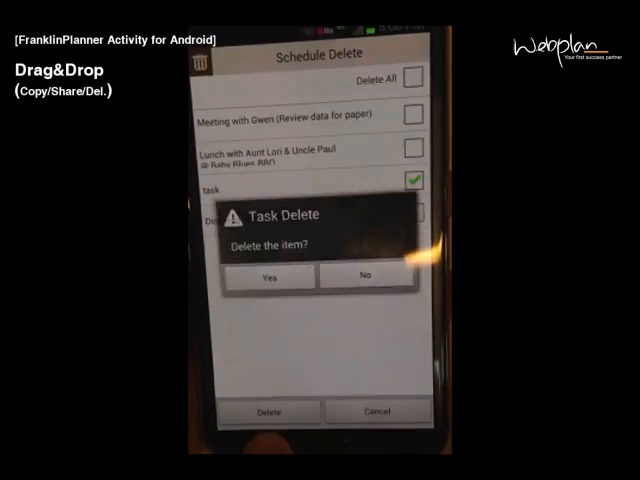
click(268, 276)
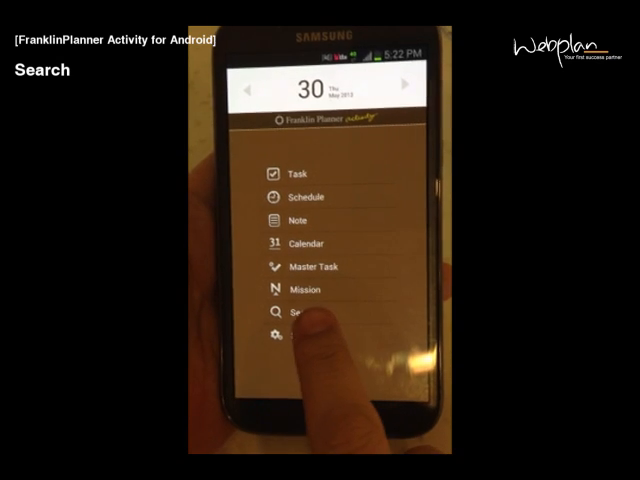
- Search the planner for the keyword 'su' from the Search screen
click(296, 316)
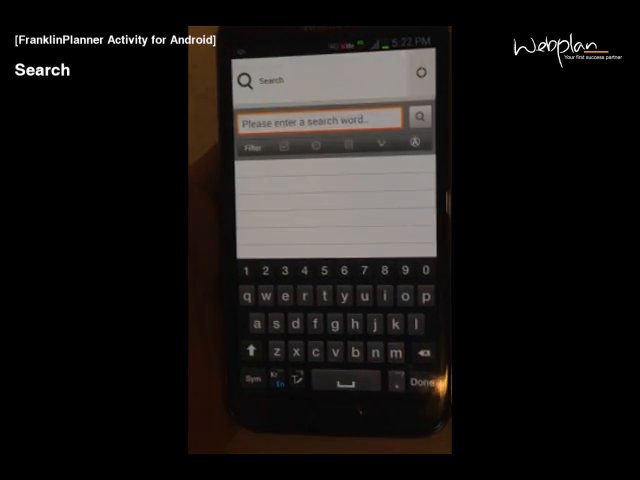
text(sub)
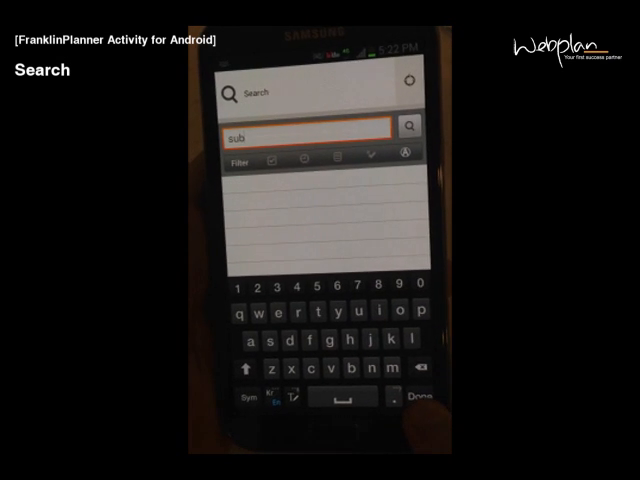
click(412, 128)
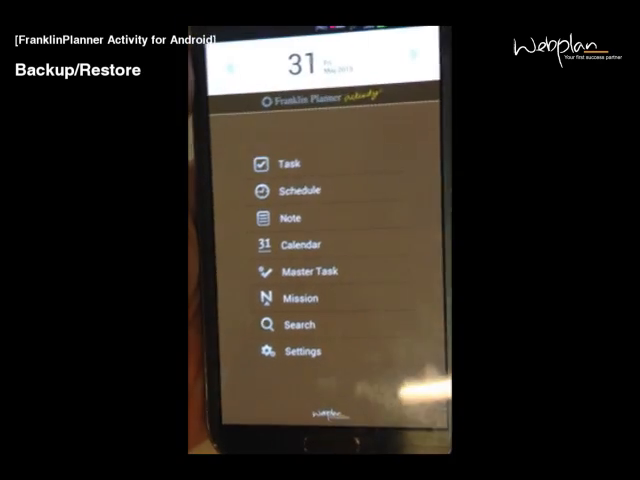
- Restore planner data from the fp_20130531.db backup on the SD card via Backup/Restore
click(298, 352)
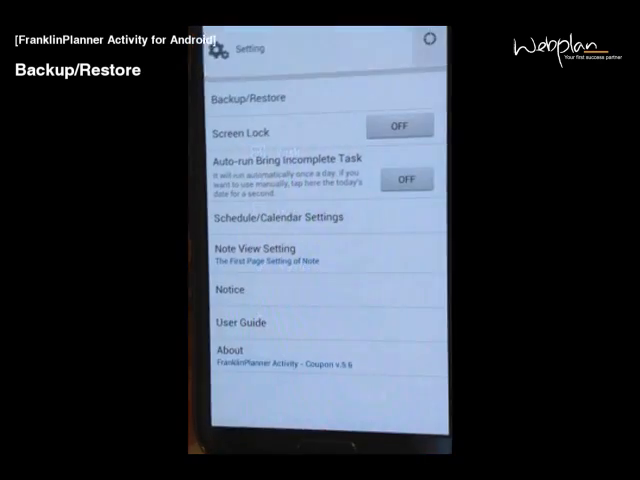
click(256, 98)
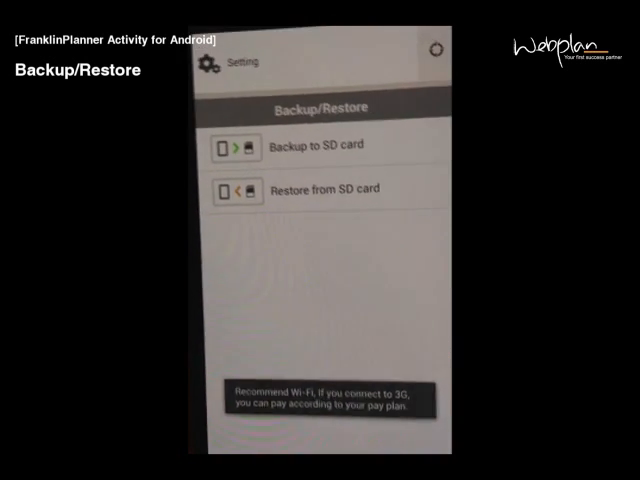
click(320, 144)
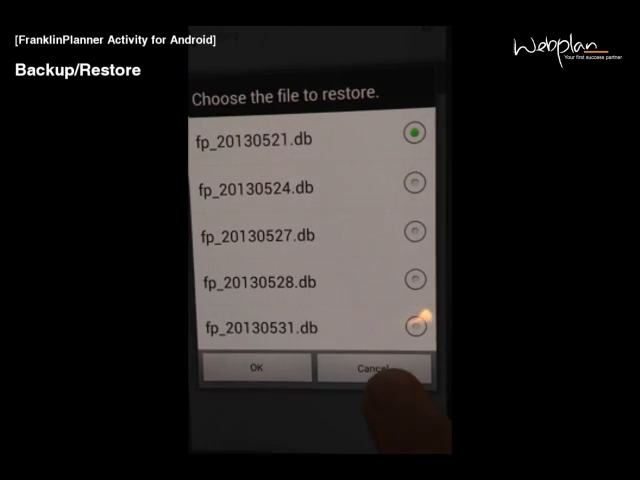
click(376, 368)
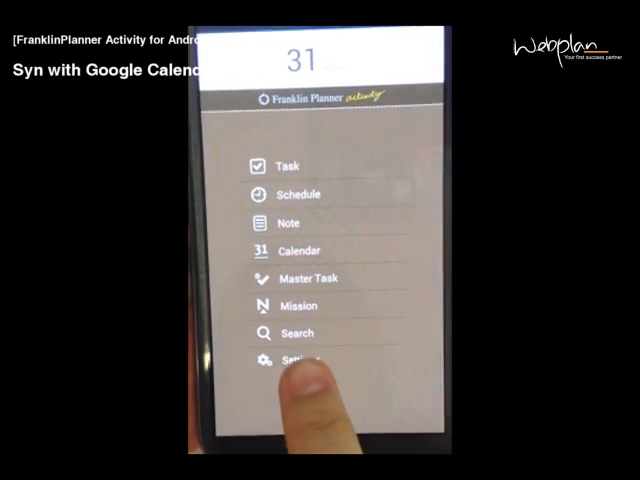
- Enable the Google account calendar in Schedule/Calendar Settings and view the synced day schedule
click(292, 360)
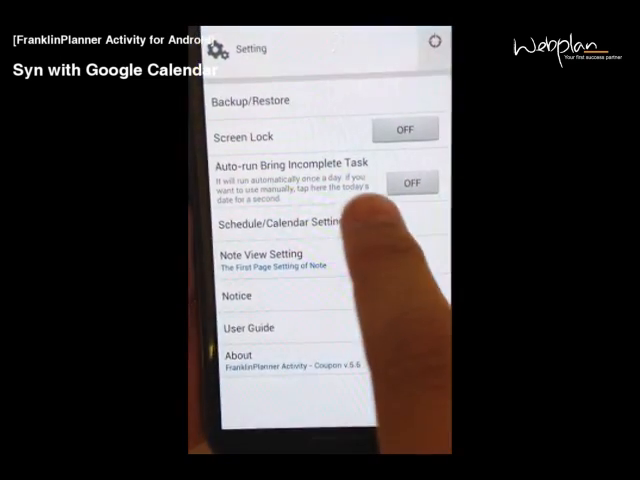
click(288, 222)
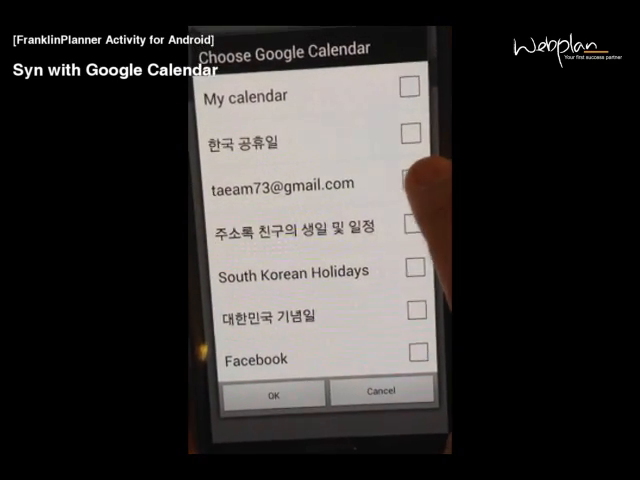
click(406, 184)
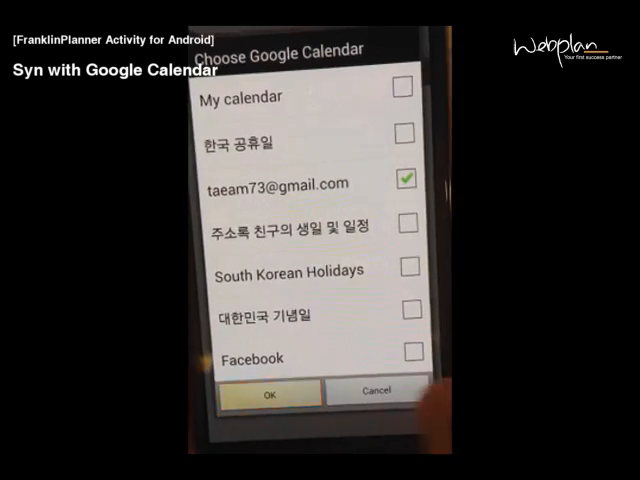
click(268, 392)
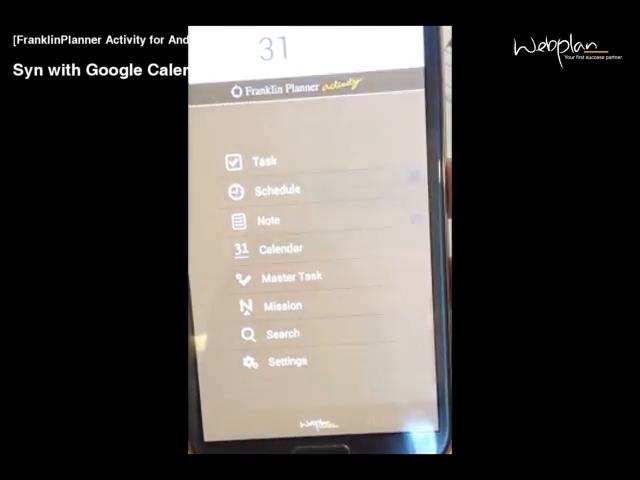
click(284, 192)
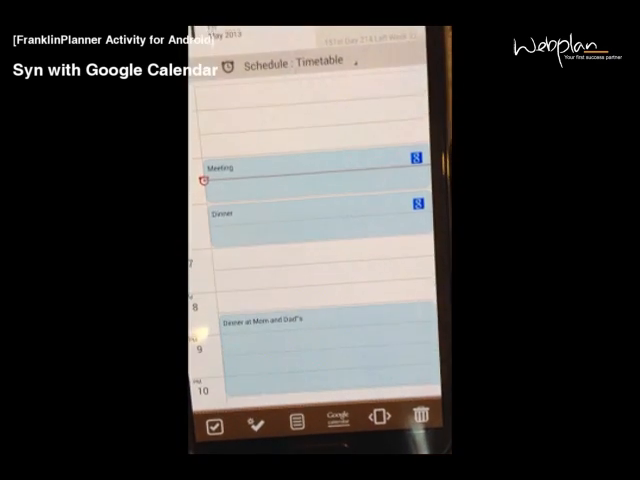